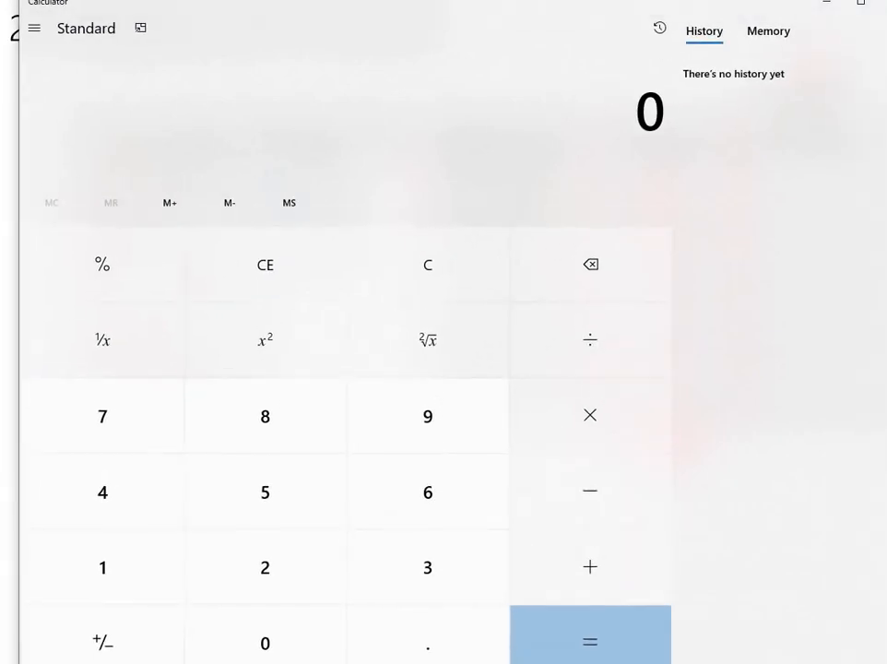
# - Divide the frequency 1 by the total 44 to get 0.0227272727272727
pyautogui.click(103, 569)
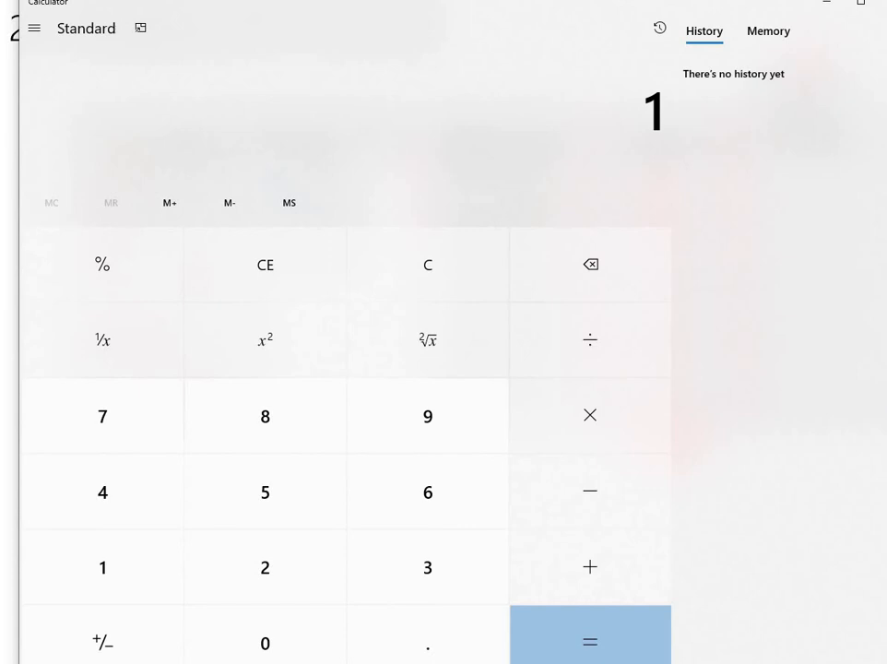
pyautogui.click(103, 490)
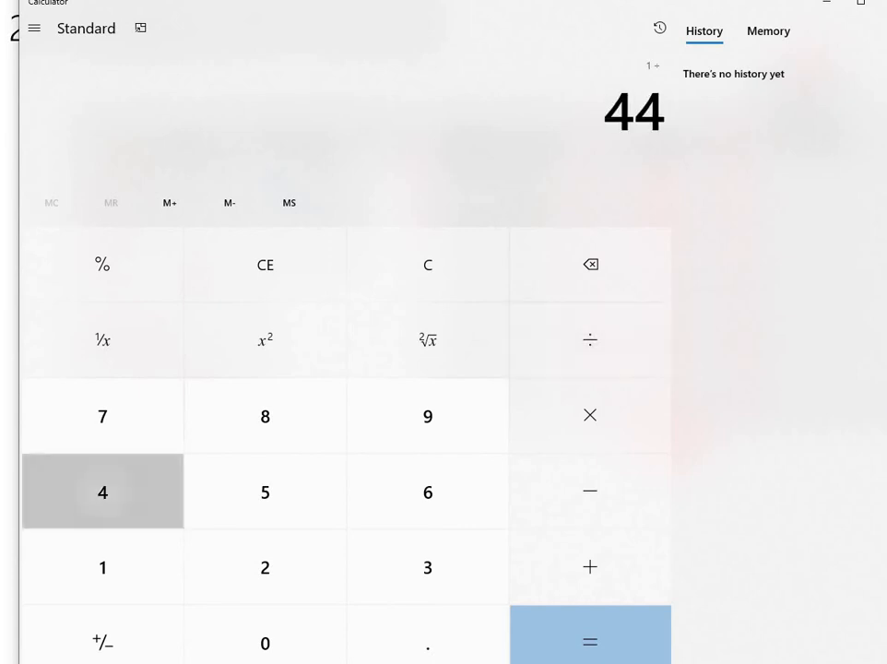
pyautogui.click(590, 642)
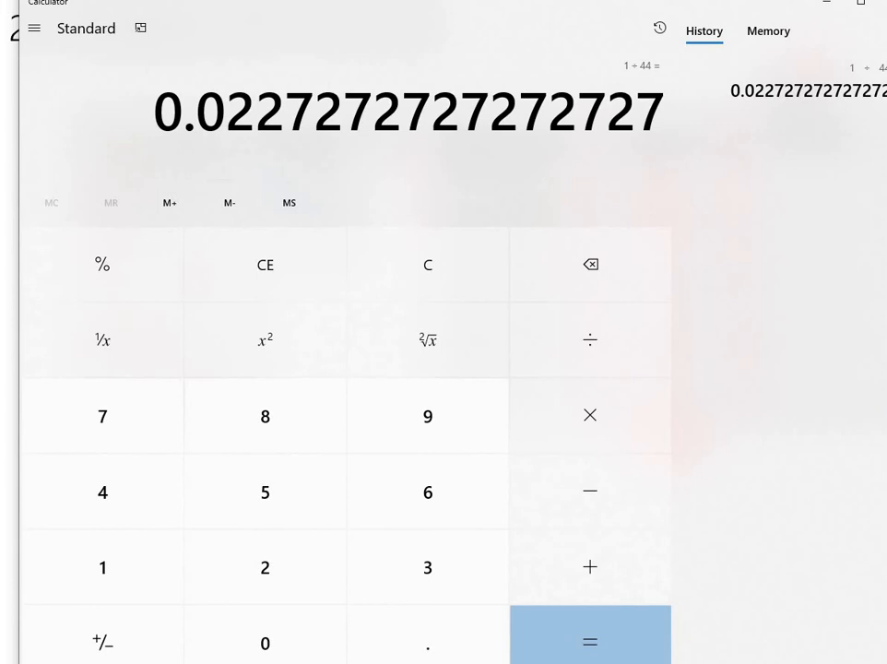
pyautogui.moveTo(104, 266)
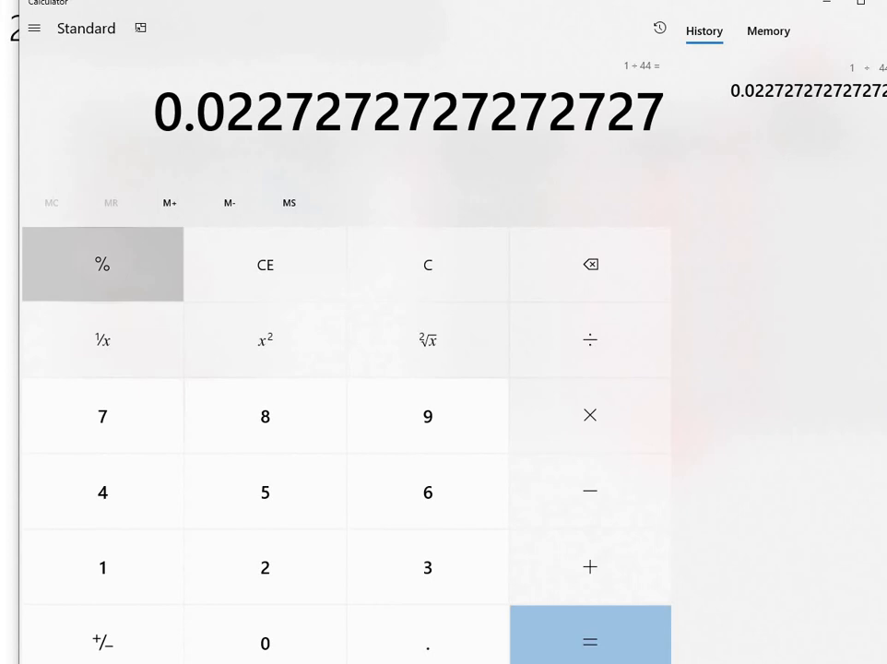
# - Apply percent to the 1 ÷ 44 result, giving 2.272727272727273e-6
pyautogui.click(104, 265)
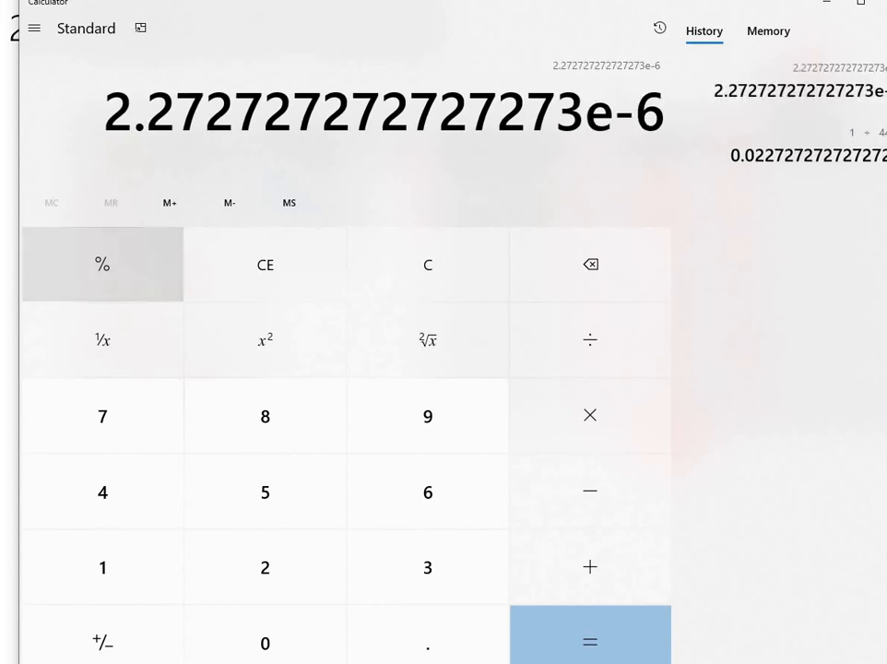
pyautogui.moveTo(103, 266)
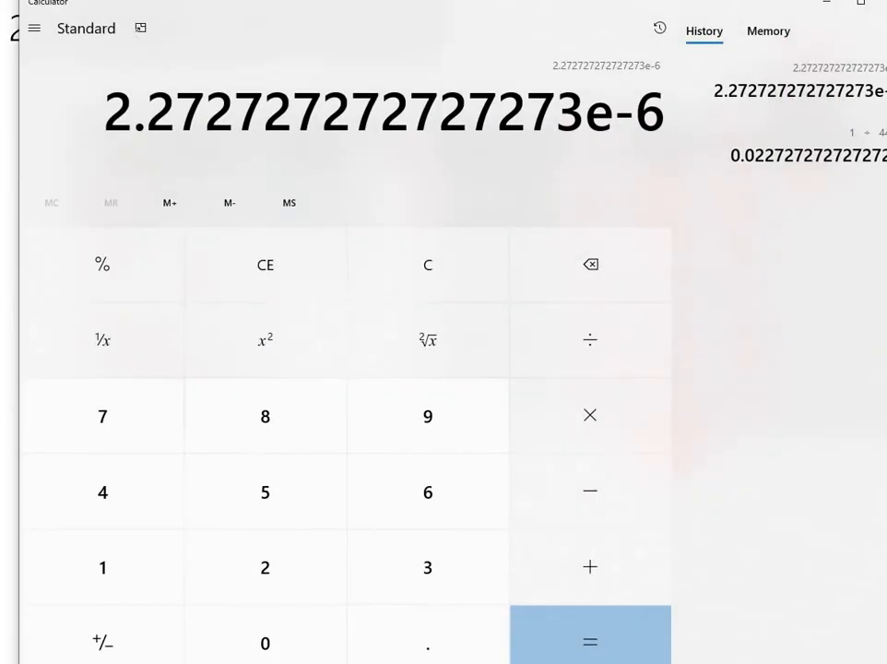
# - Compute the relative frequencies 5 ÷ 44 = 0.1136… and 26 ÷ 44 = 0.5909…
pyautogui.click(266, 490)
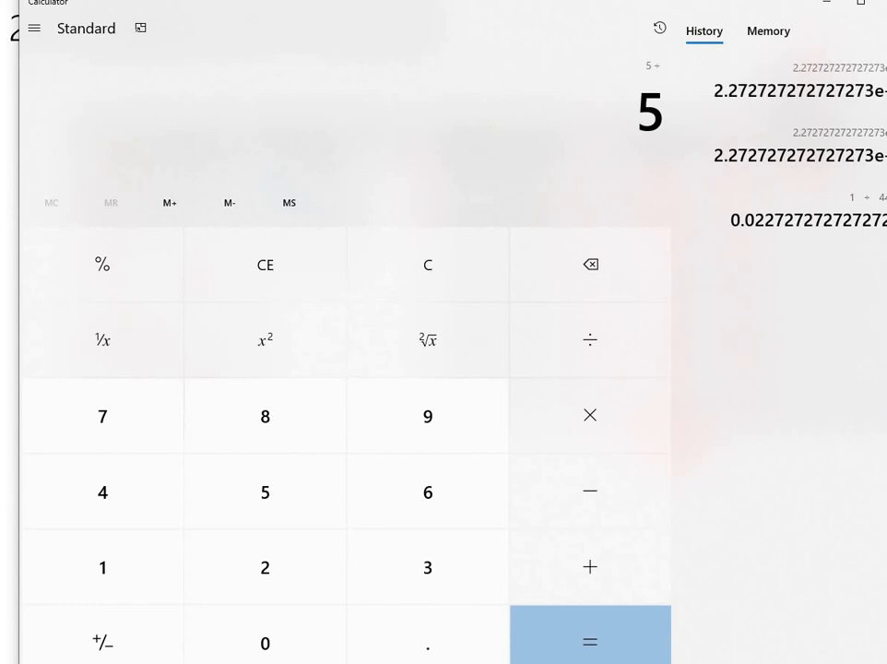
pyautogui.click(591, 641)
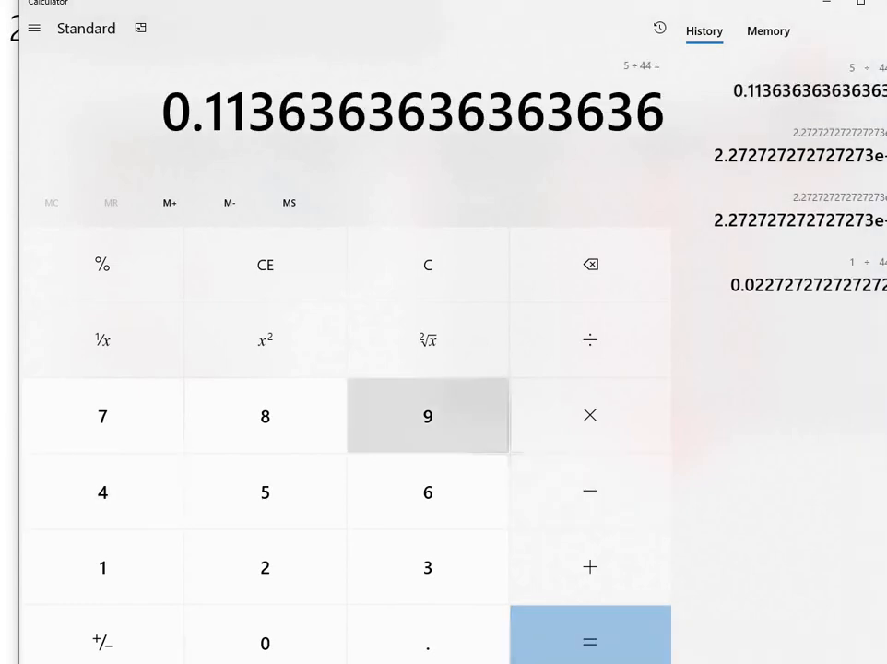
pyautogui.moveTo(428, 416)
pyautogui.write('26')
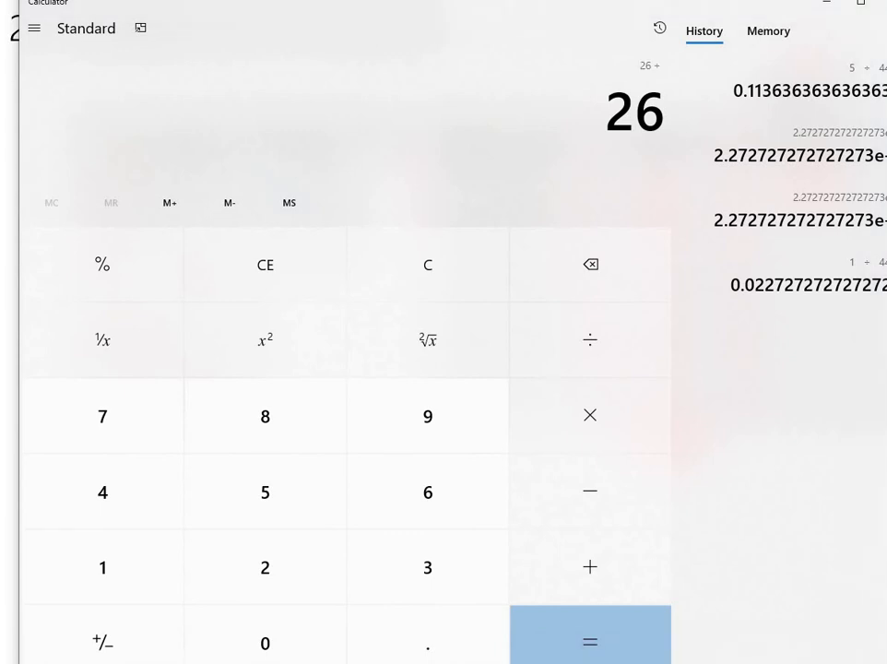
pyautogui.click(591, 642)
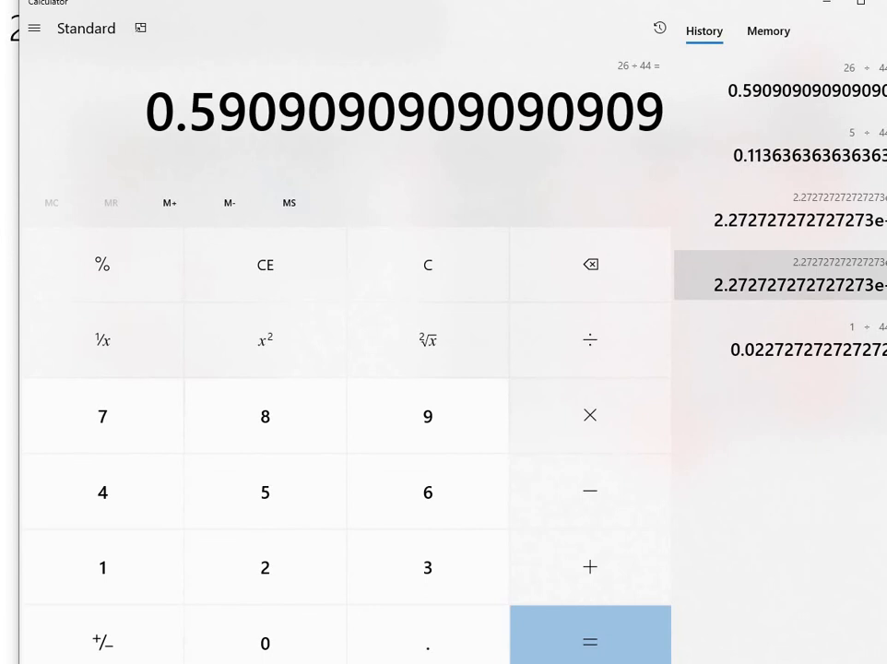
# - Compute the relative frequencies 3 ÷ 44 ≈ 0.0682 and 7 ÷ 44 ≈ 0.1591
pyautogui.click(590, 339)
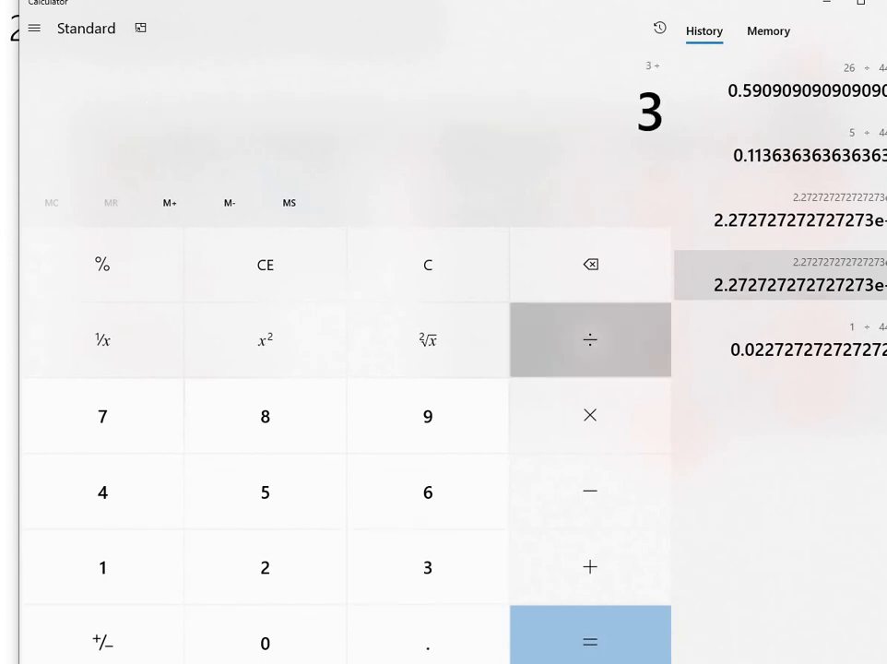
pyautogui.click(590, 642)
pyautogui.write('44')
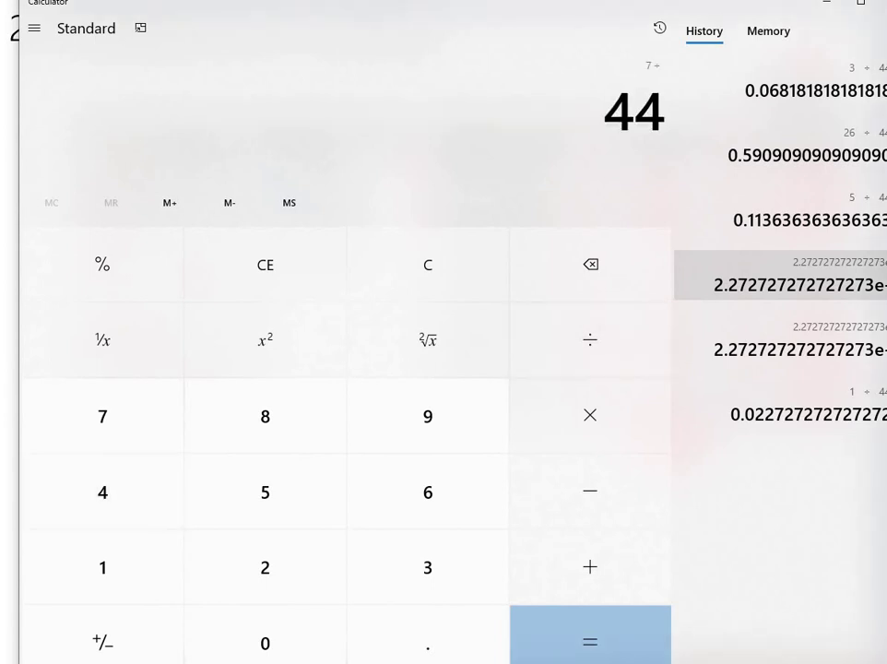
pyautogui.click(590, 642)
pyautogui.write('369')
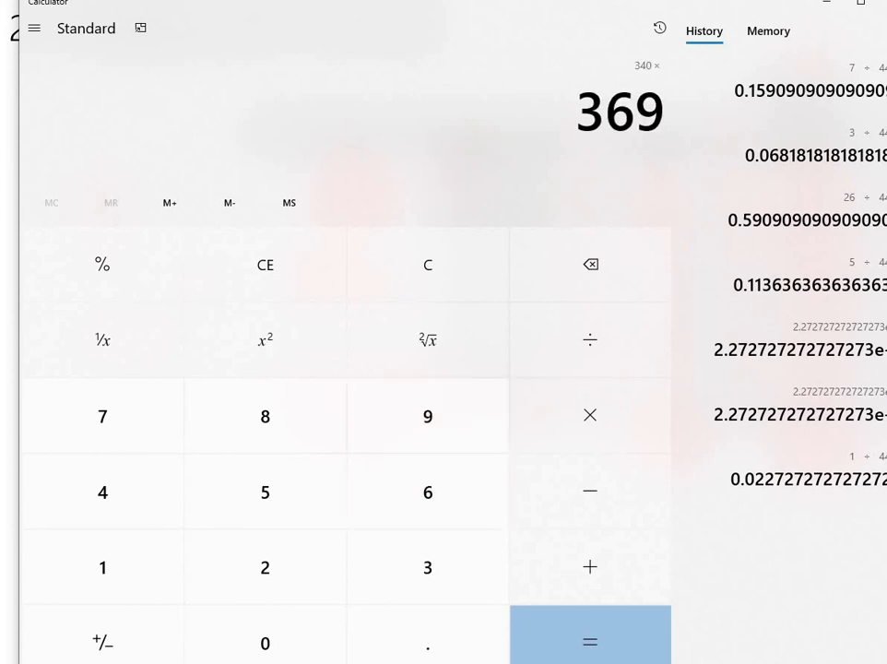
# - Sum 340 + 369 = 709, then halve it to get the class midpoint 354.5
pyautogui.click(590, 642)
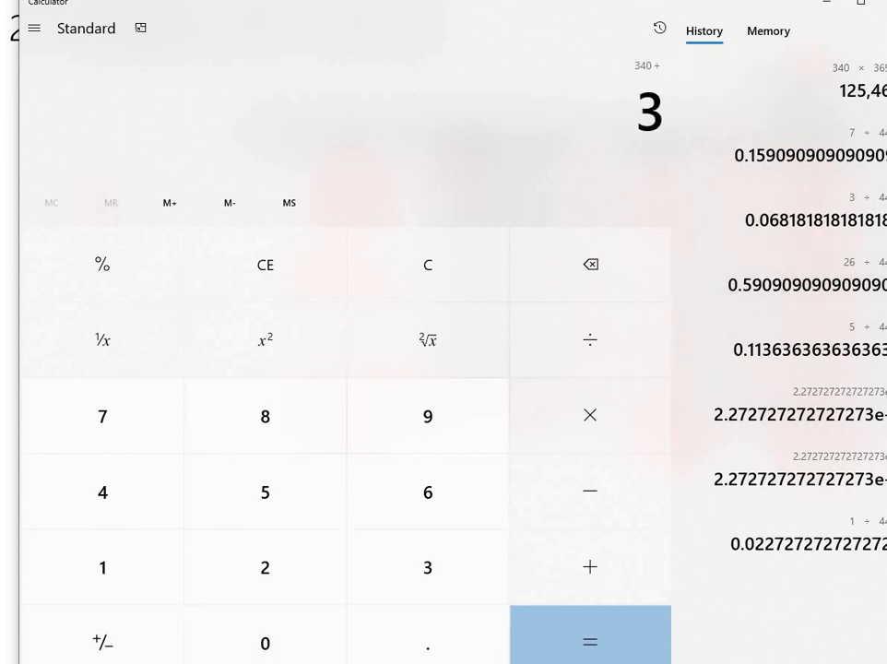
pyautogui.click(590, 642)
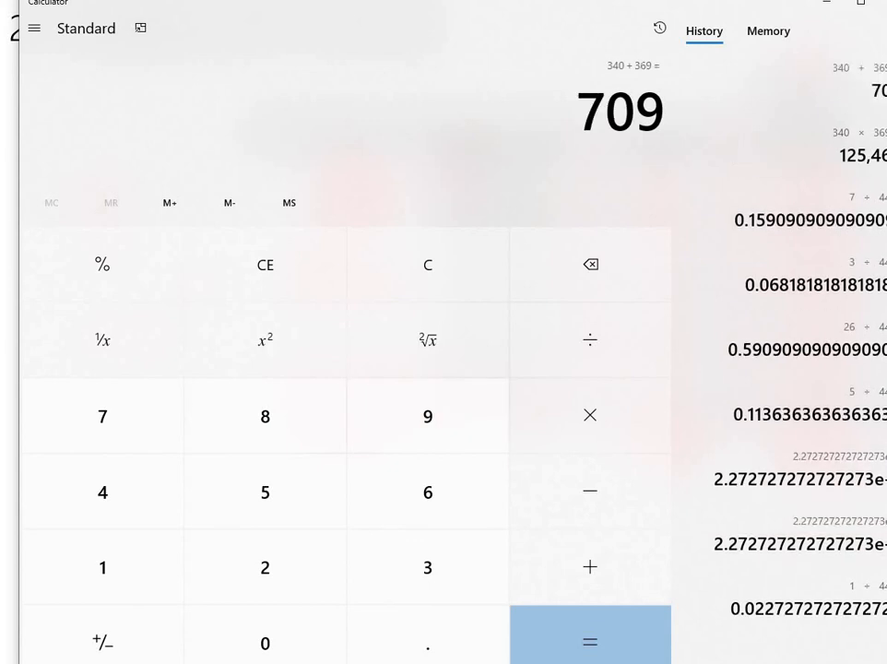
pyautogui.click(590, 339)
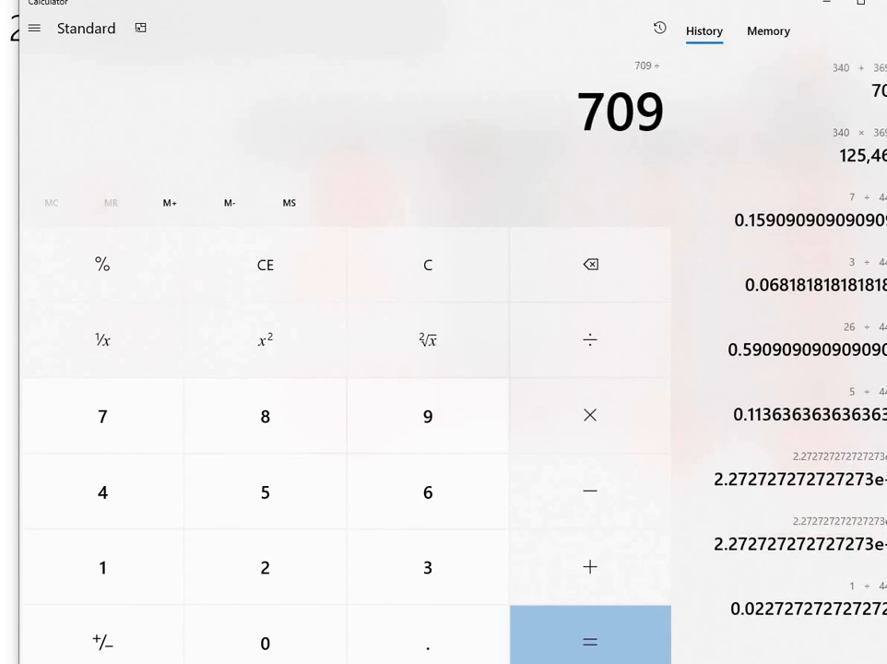
pyautogui.click(591, 642)
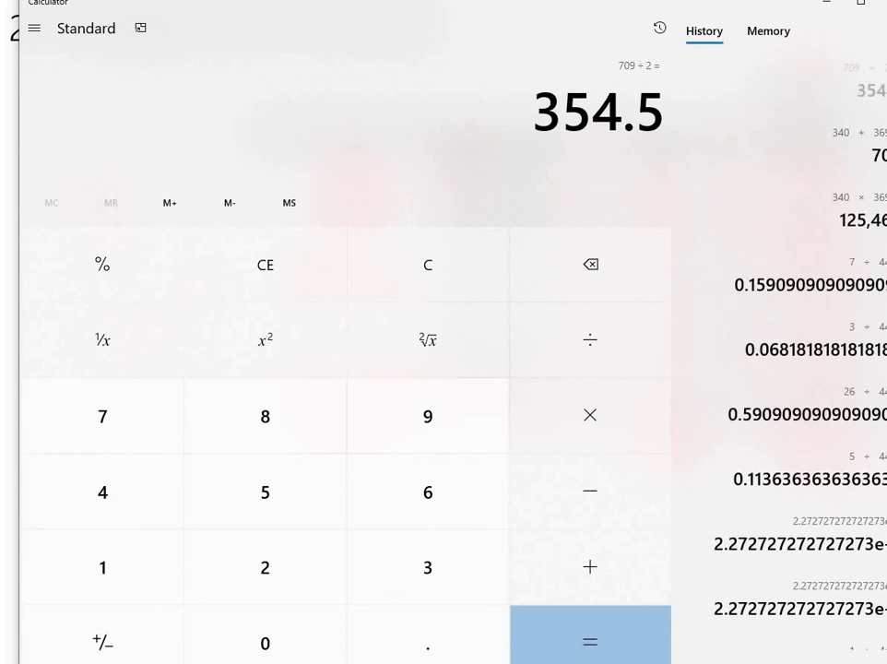
pyautogui.moveTo(591, 266)
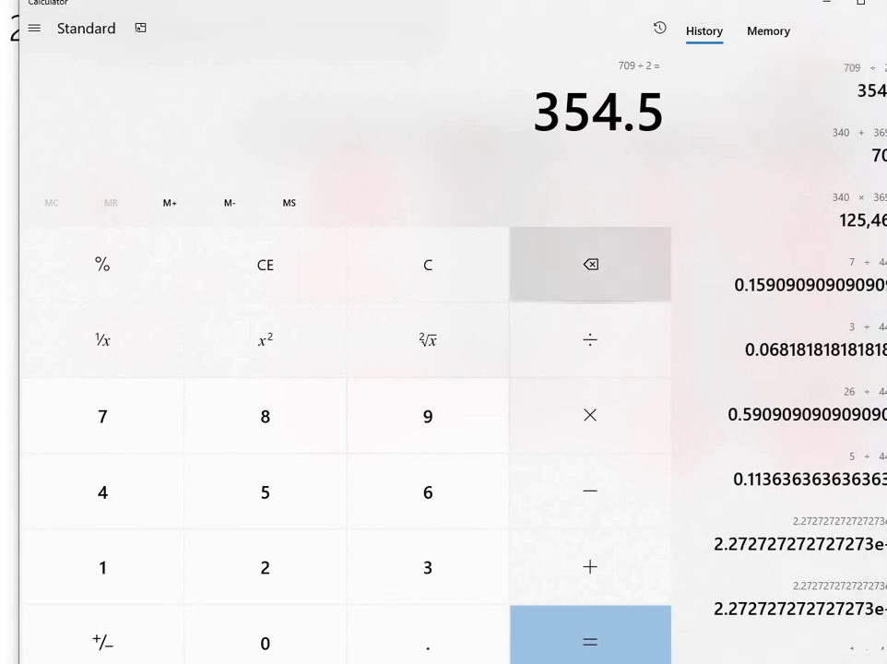
pyautogui.moveTo(591, 265)
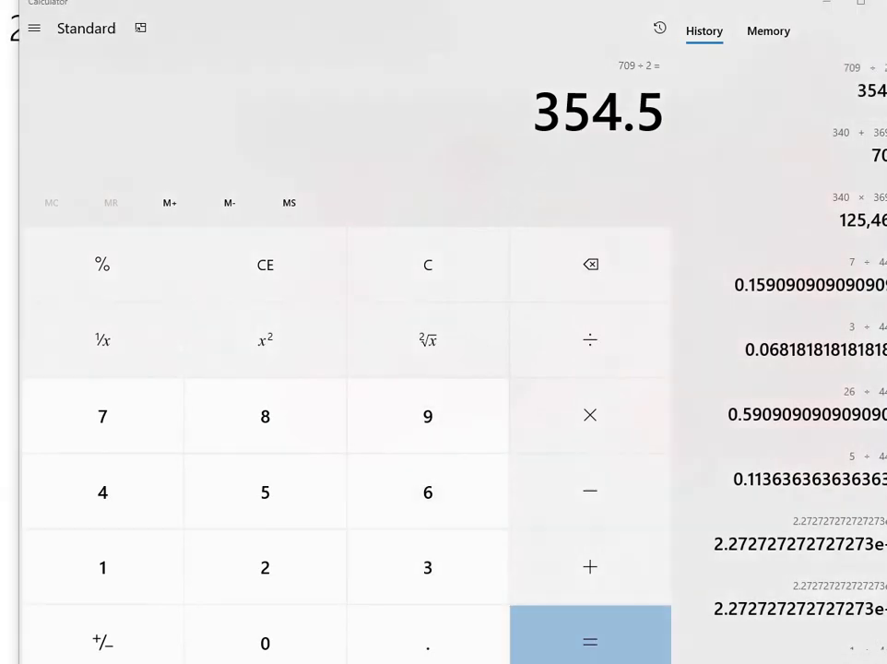